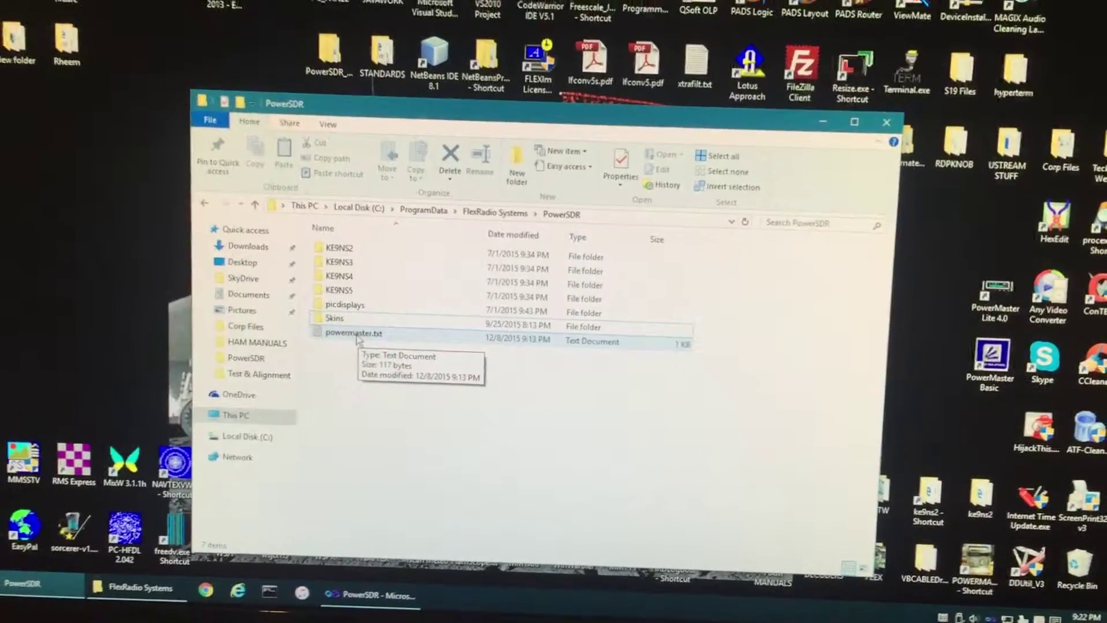
# Step: Open powermaster.txt from C:\ProgramData\FlexRadio Systems\PowerSDR in File Explorer
pyautogui.doubleClick(352, 334)
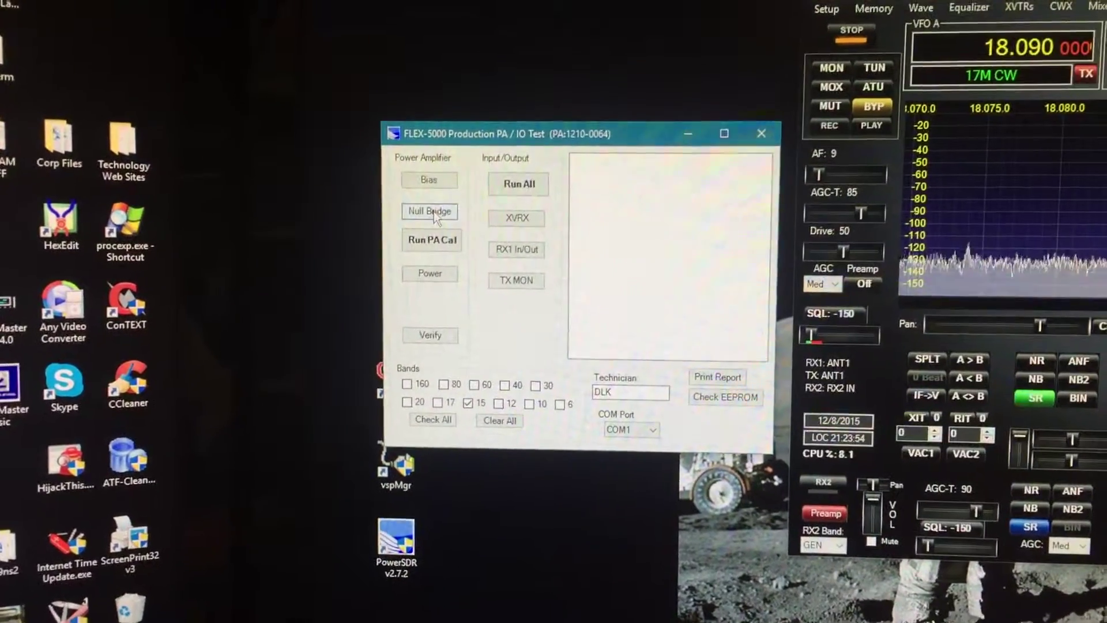
# Step: Run the Null Bridge check, then start Run PA Cal on 15 m
pyautogui.click(429, 212)
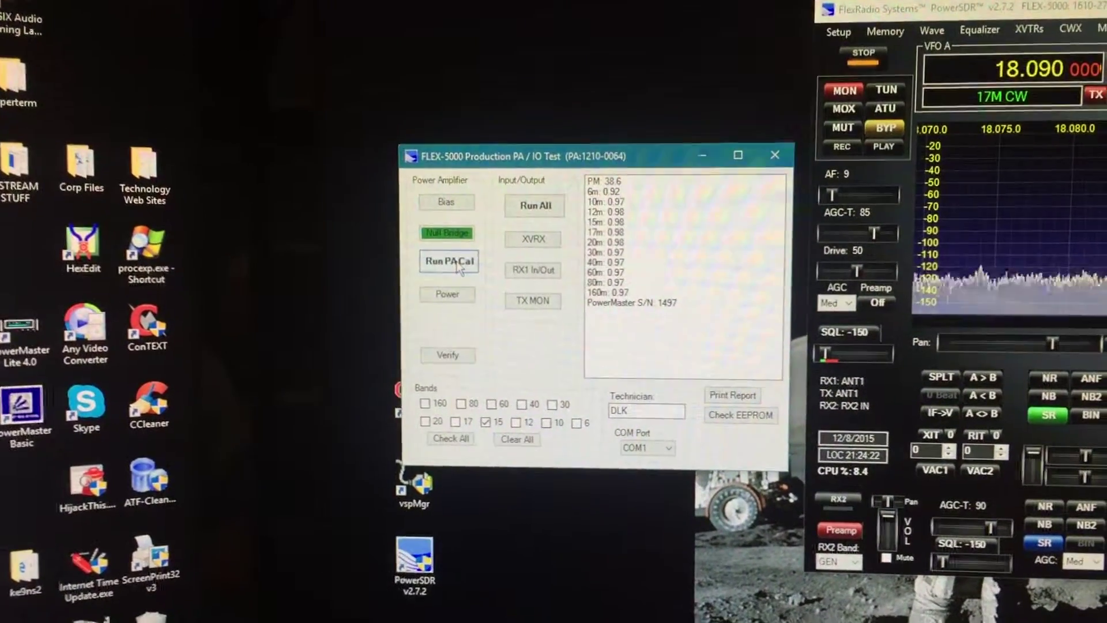
pyautogui.click(448, 262)
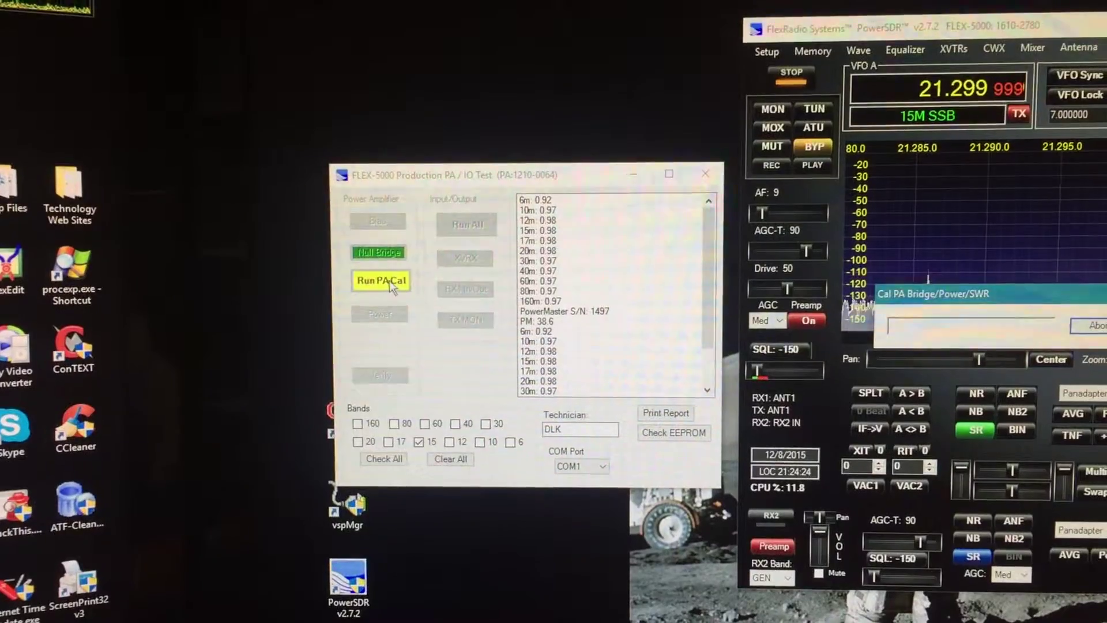